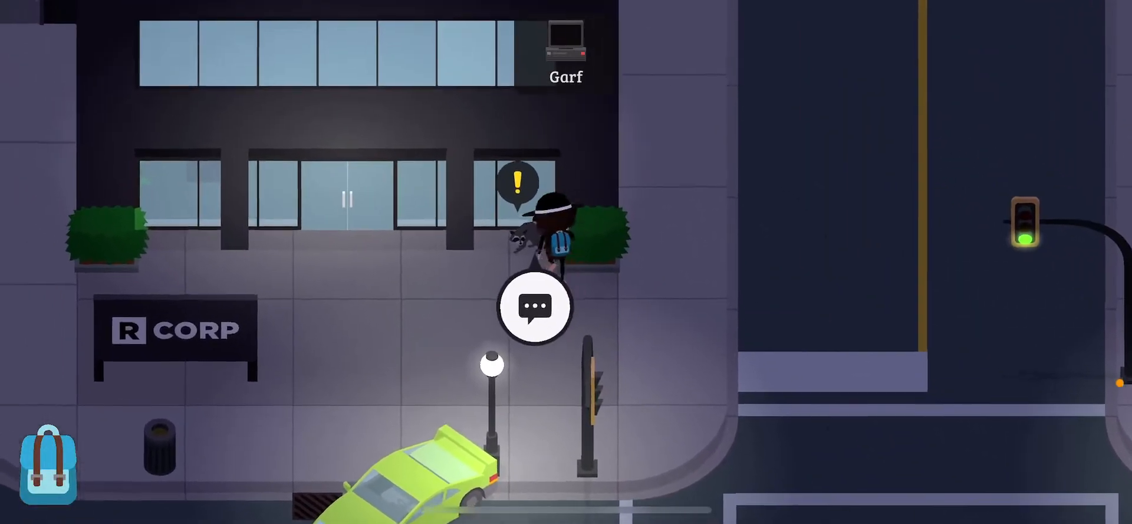
Talk to the character outside the R Corp building and head into the reception office.
{"action": "left_click", "coordinate": [535, 307]}
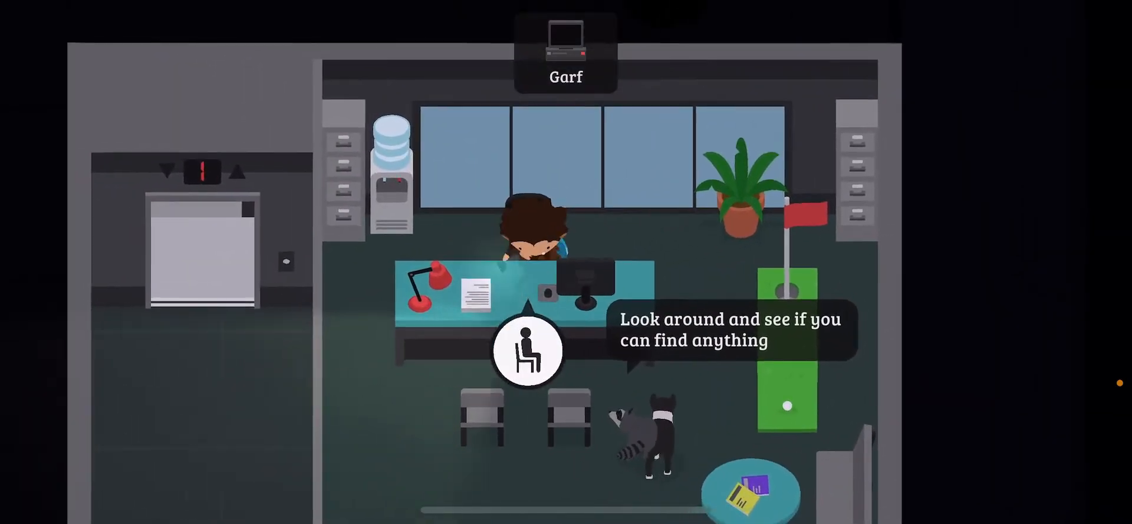
Walk through the office rooms to the back office and examine the safe.
{"action": "left_click", "coordinate": [566, 47]}
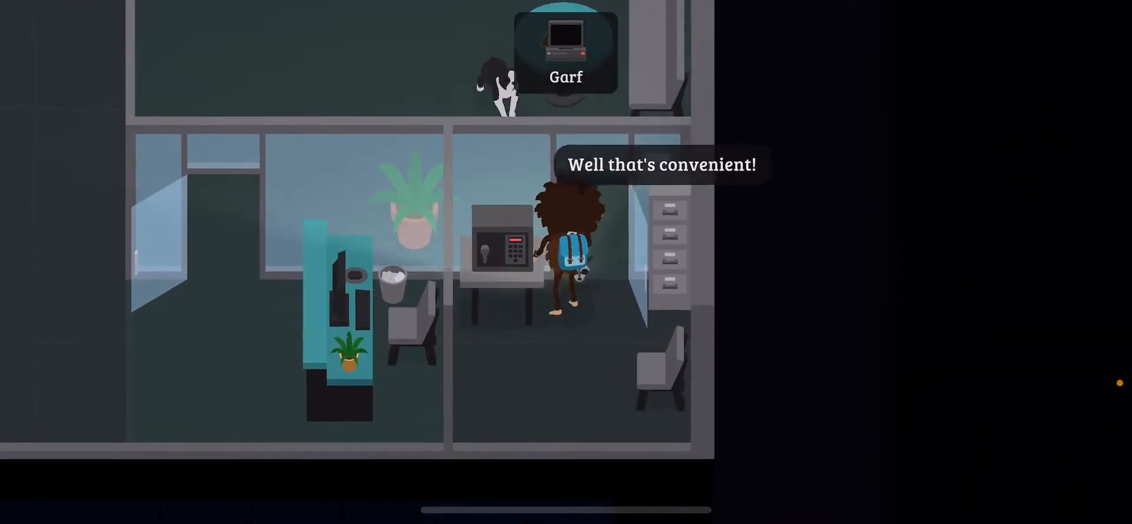
Inspect the safe close-up and try its handle, finding it locked.
{"action": "left_click", "coordinate": [502, 250]}
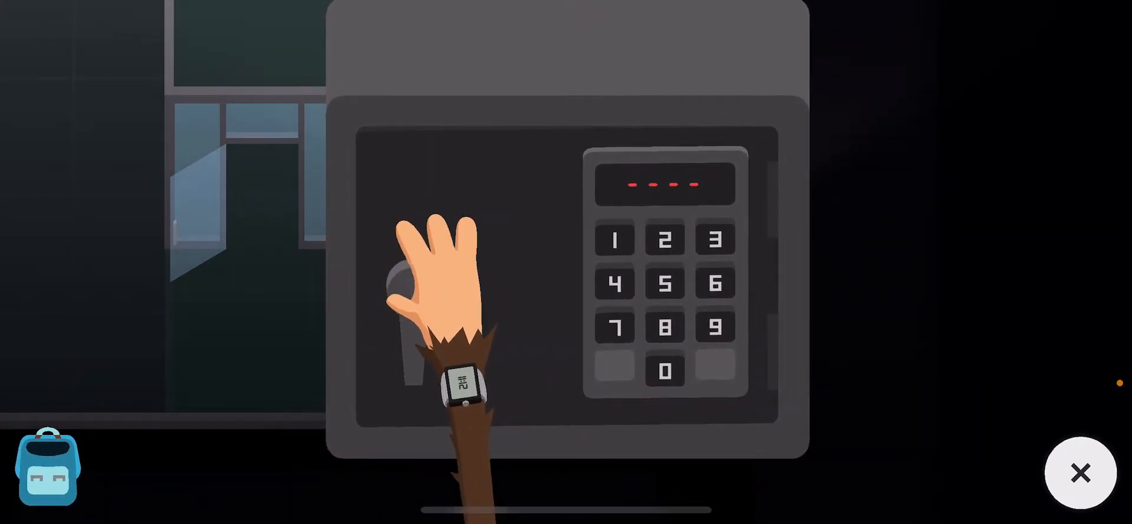
{"action": "left_click", "coordinate": [1080, 471]}
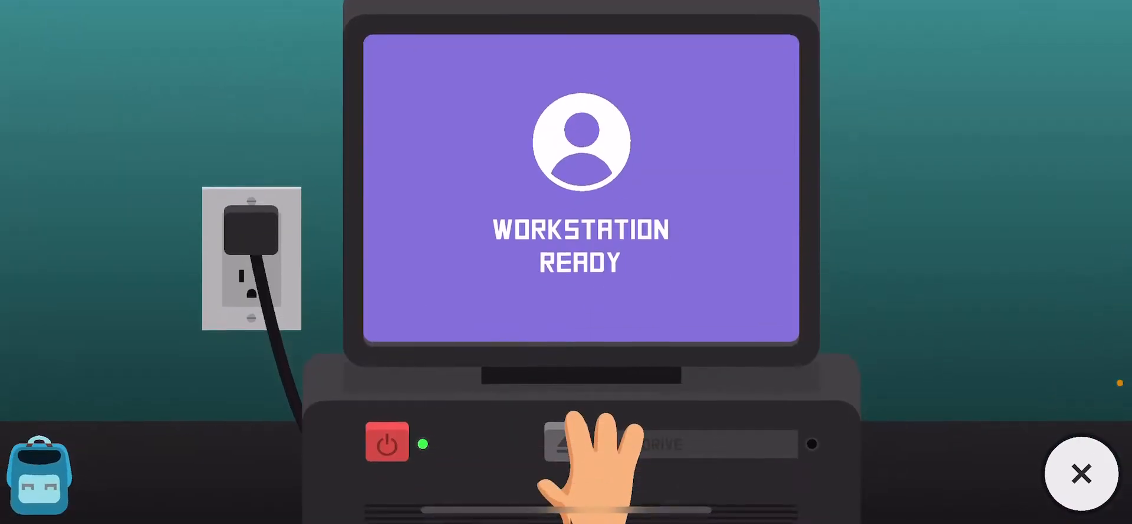
Switch the workstation off with the red power button and leave the close-up.
{"action": "left_click", "coordinate": [387, 441]}
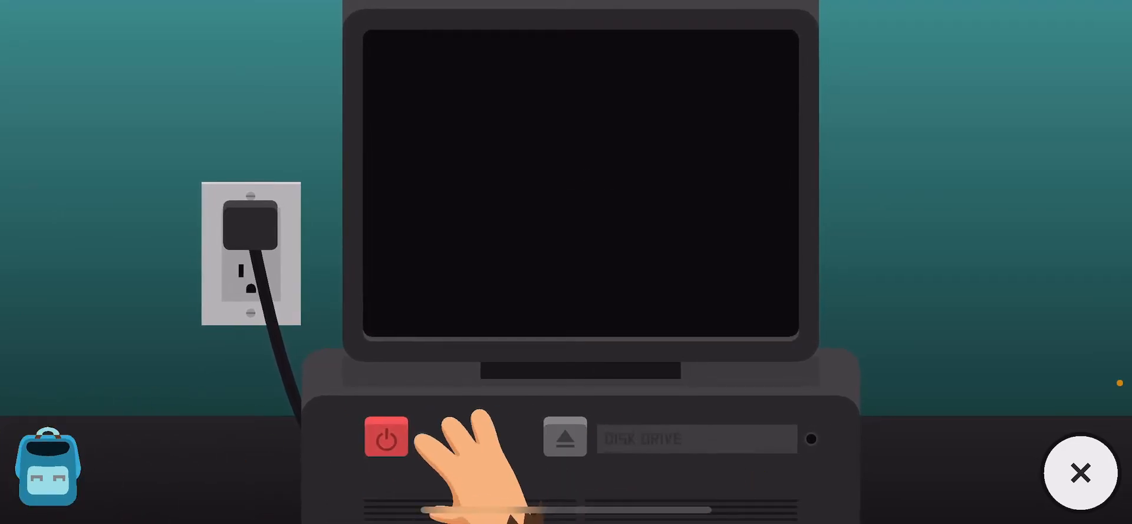
{"action": "left_click", "coordinate": [386, 437]}
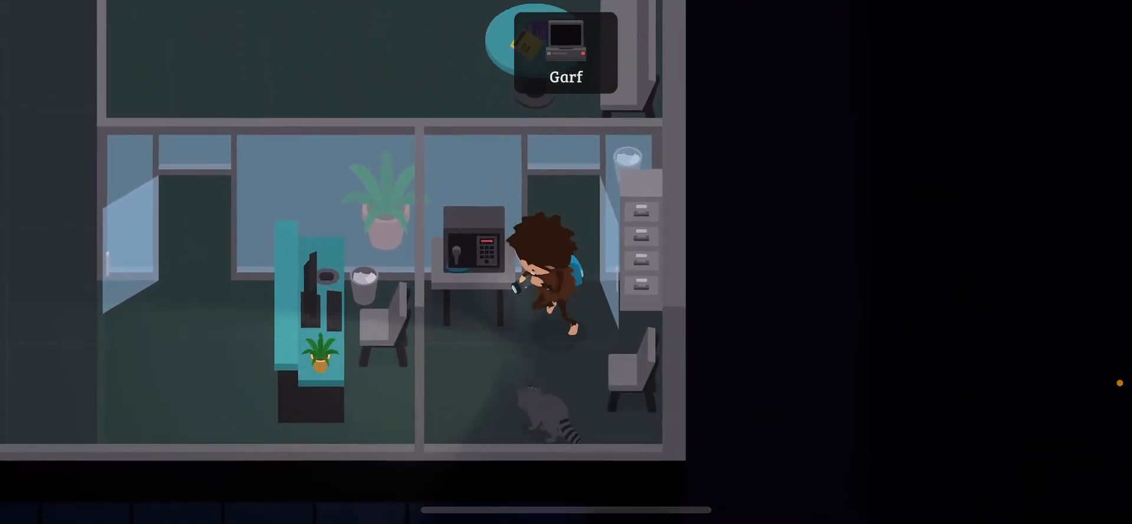
Return to the safe keypad and enter the combination digits starting 3, 5, 3.
{"action": "left_click", "coordinate": [473, 246]}
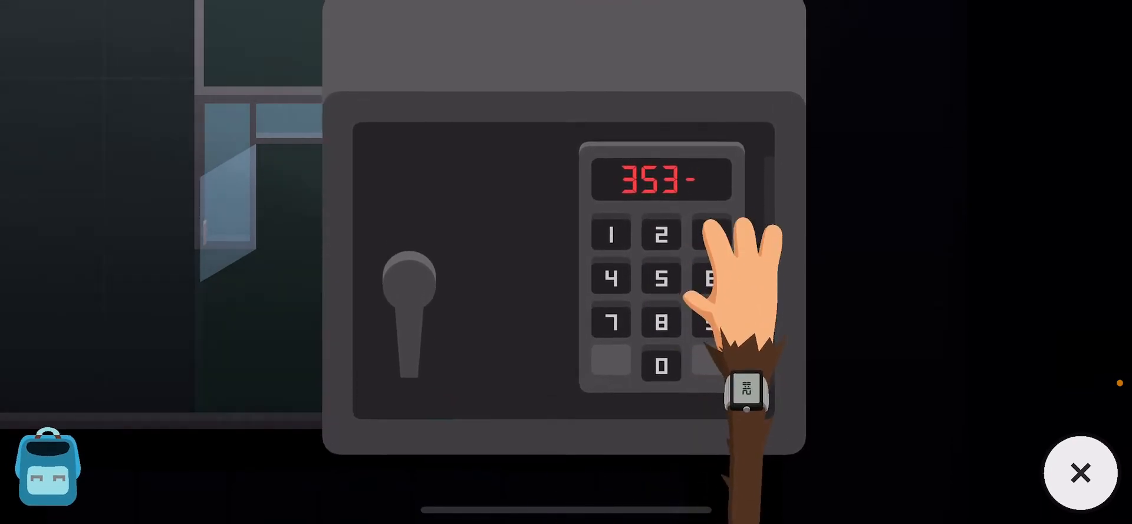
{"action": "left_click", "coordinate": [708, 278]}
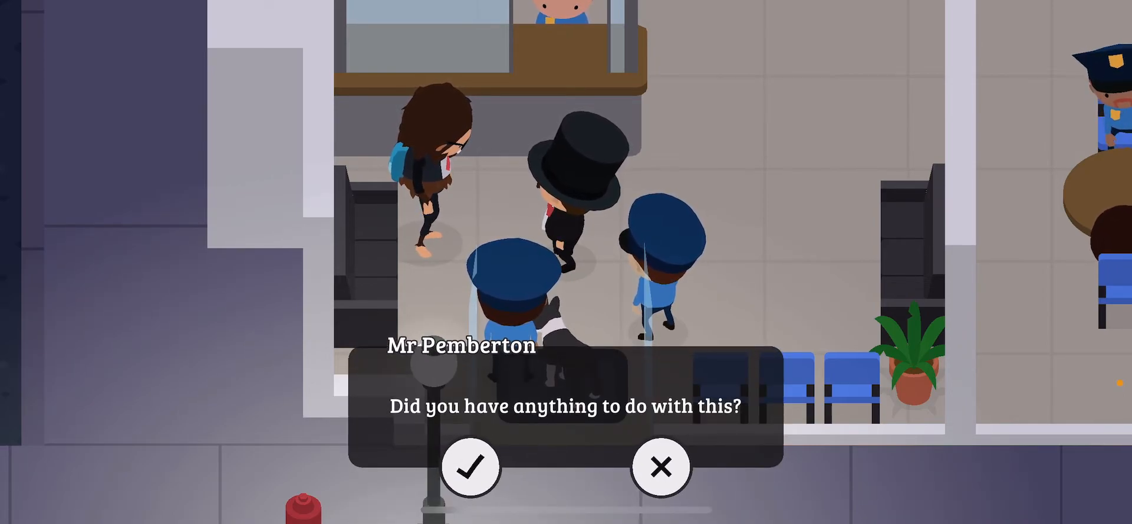
Reply to Mr Pemberton's question about the hobo's involvement at the police station.
{"action": "left_click", "coordinate": [471, 465]}
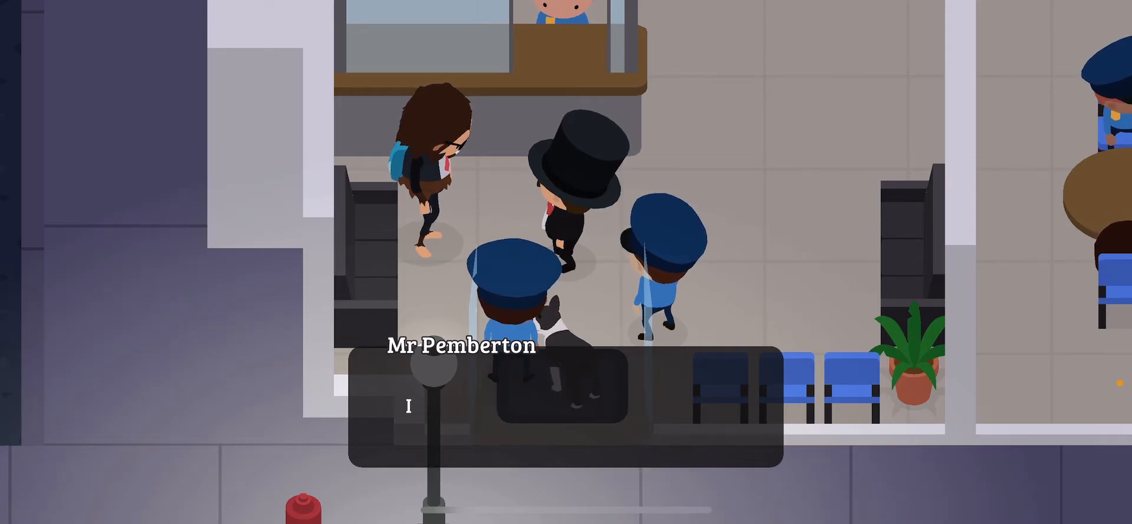